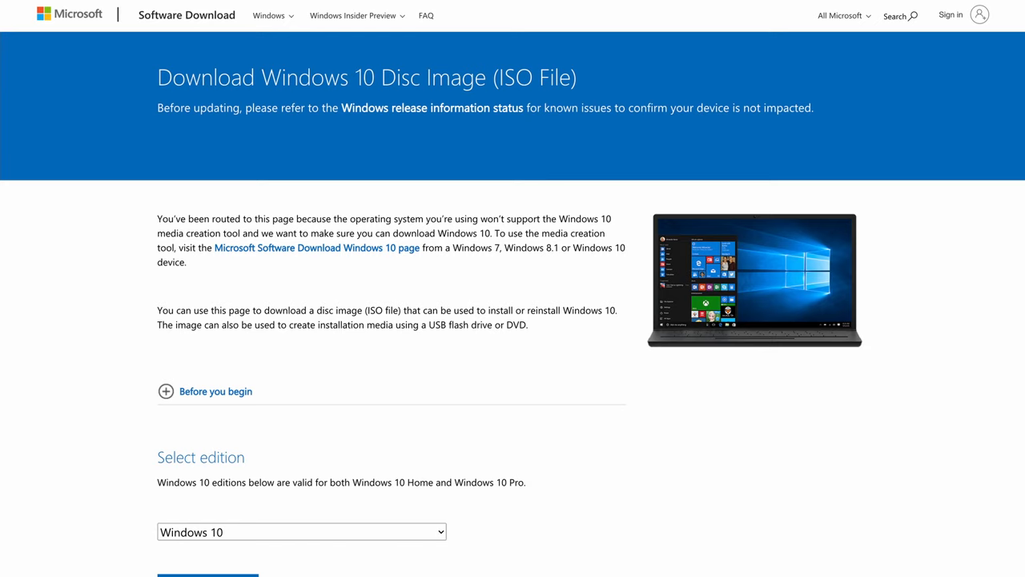
Download MediaCreationTool.exe from Microsoft's Windows 10 page and open it from the download bar
{"action": "scroll", "scroll_direction": "down", "scroll_amount": 3}
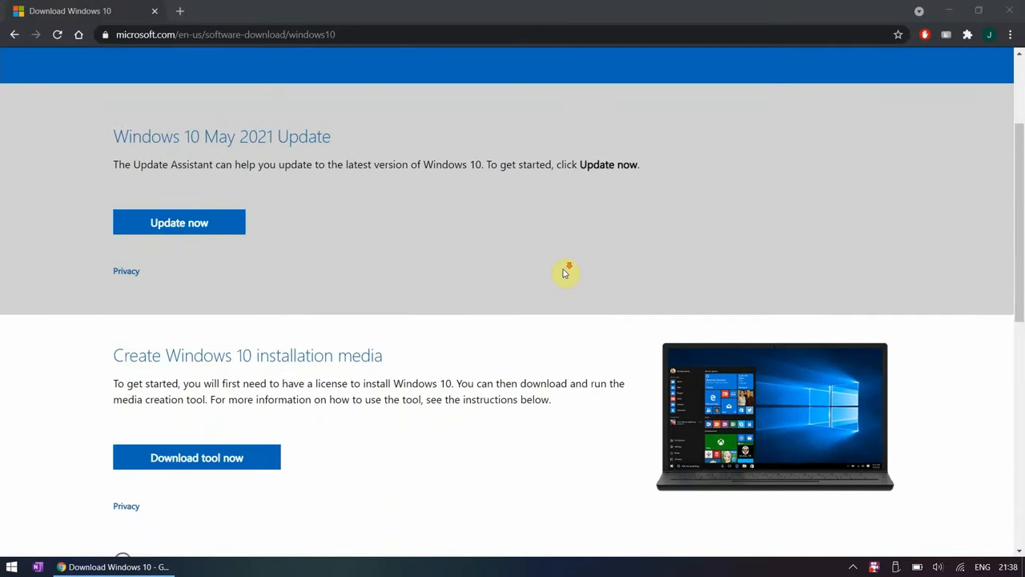
{"action": "left_click", "coordinate": [196, 457]}
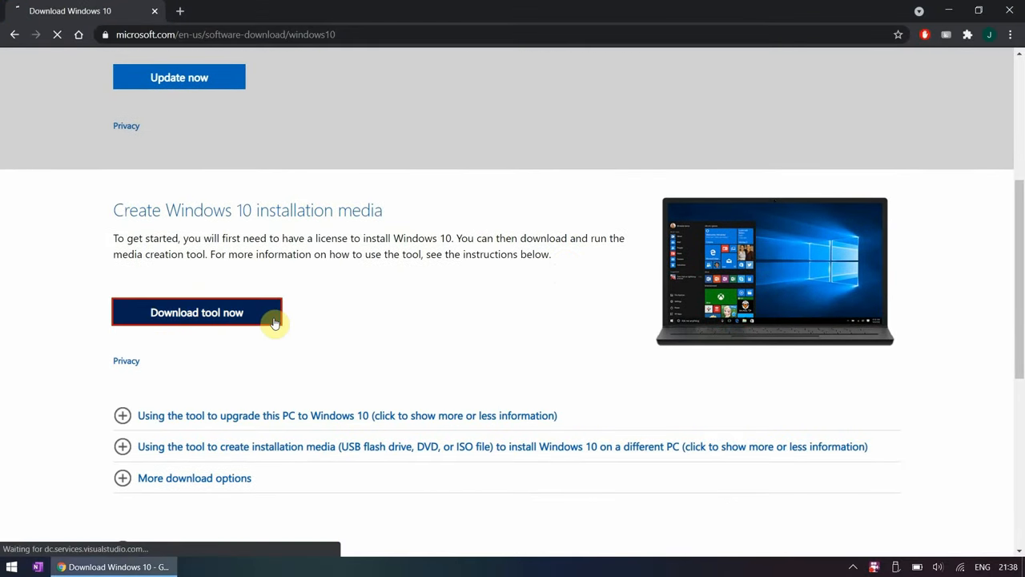
{"action": "left_click", "coordinate": [196, 312]}
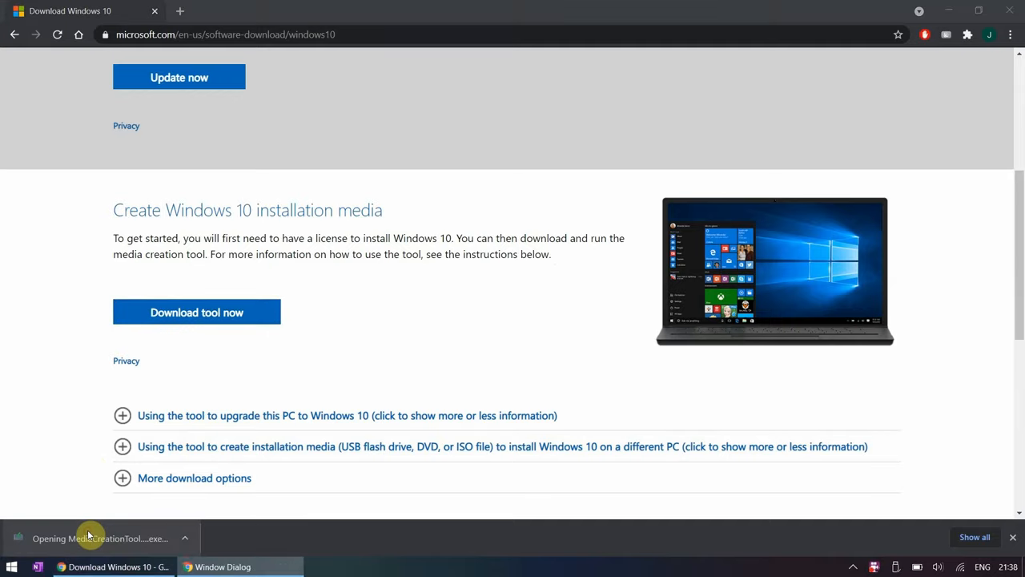
Accept the licence and create installation media in English (United States), Windows 10, 64-bit
{"action": "left_click", "coordinate": [90, 537]}
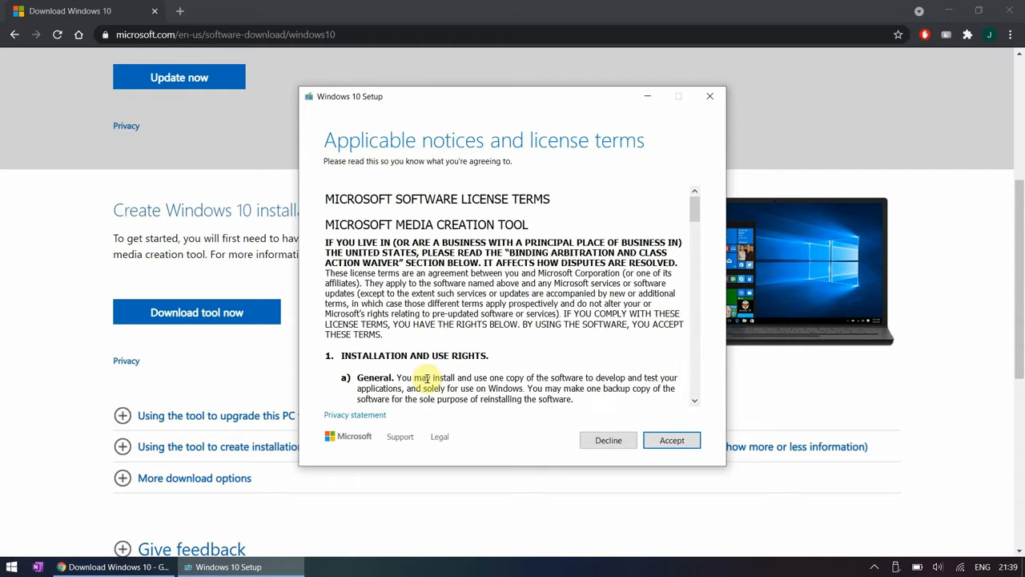
{"action": "left_click", "coordinate": [671, 439]}
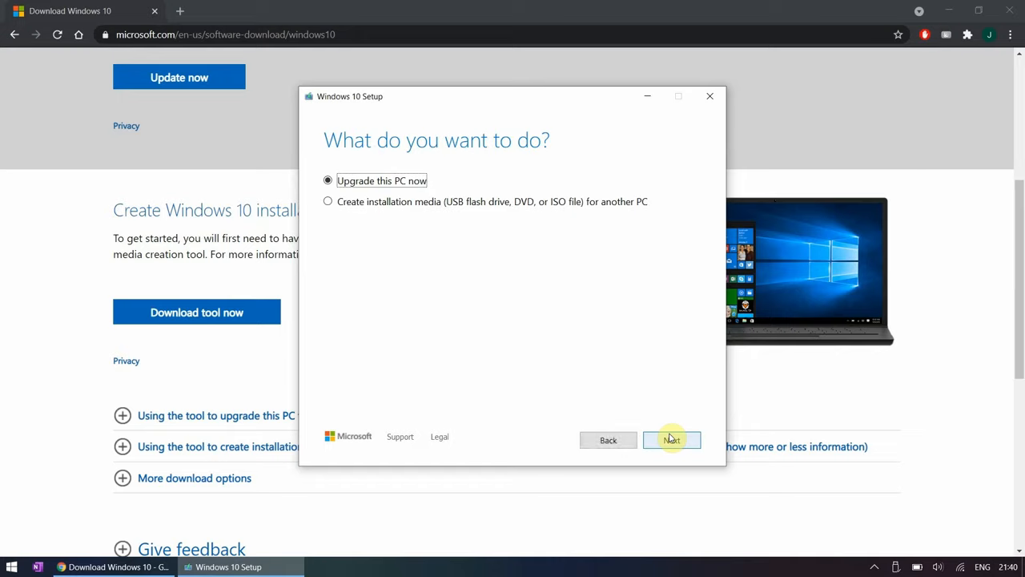
{"action": "mouse_move", "coordinate": [603, 224]}
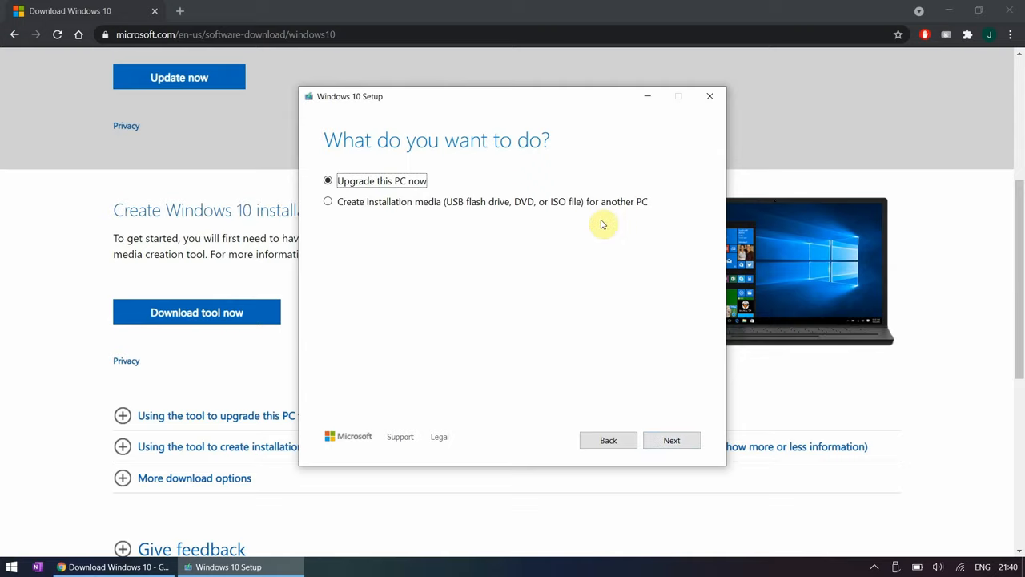
{"action": "left_click", "coordinate": [327, 201]}
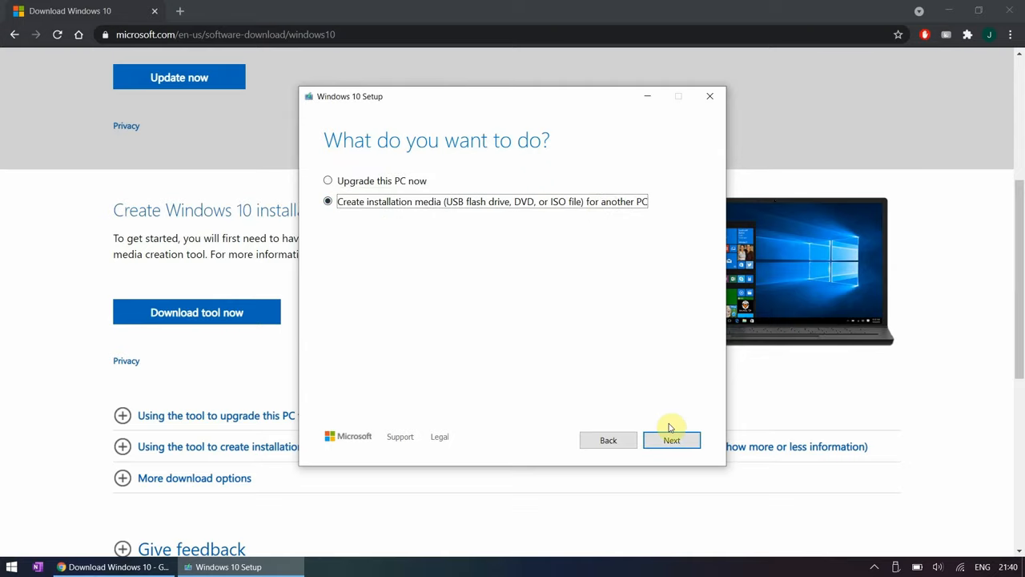
{"action": "left_click", "coordinate": [671, 440]}
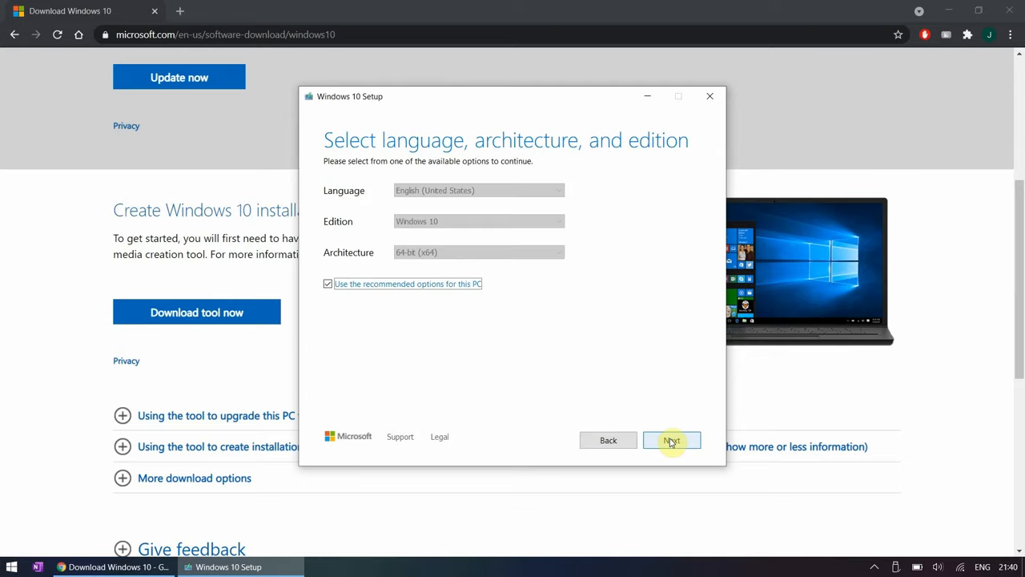
{"action": "mouse_move", "coordinate": [437, 293]}
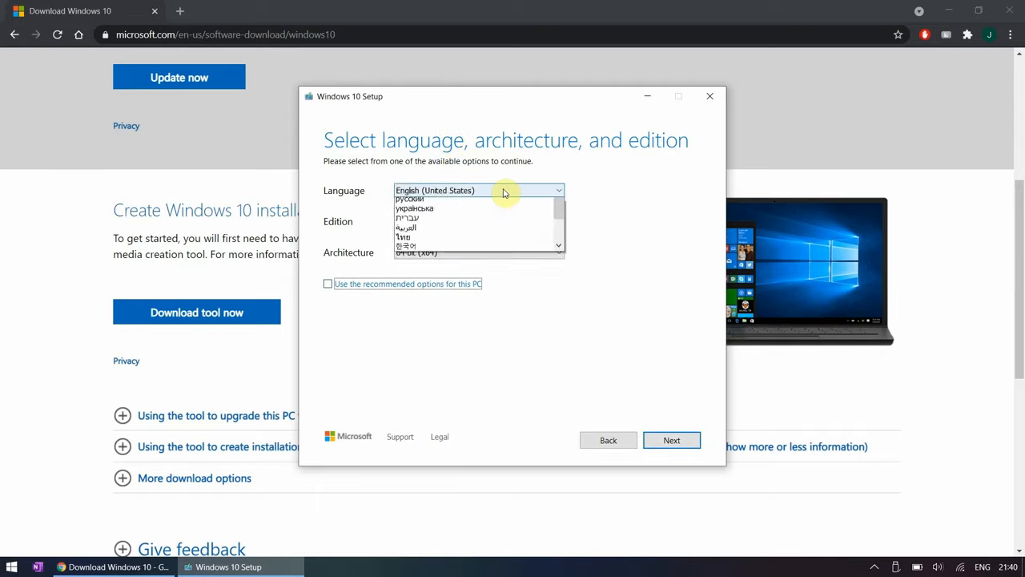
{"action": "left_click", "coordinate": [479, 190]}
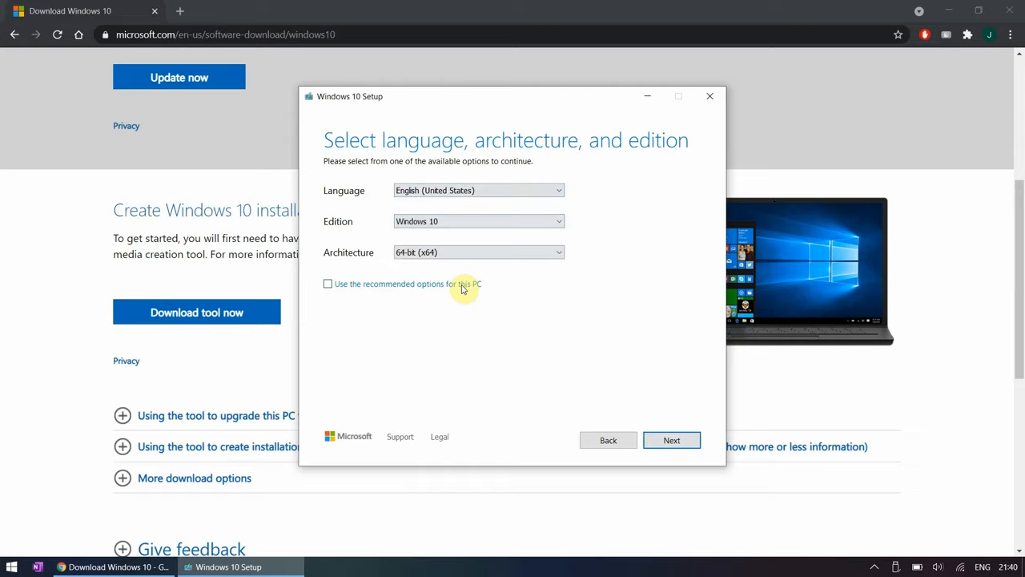
{"action": "left_click", "coordinate": [671, 439]}
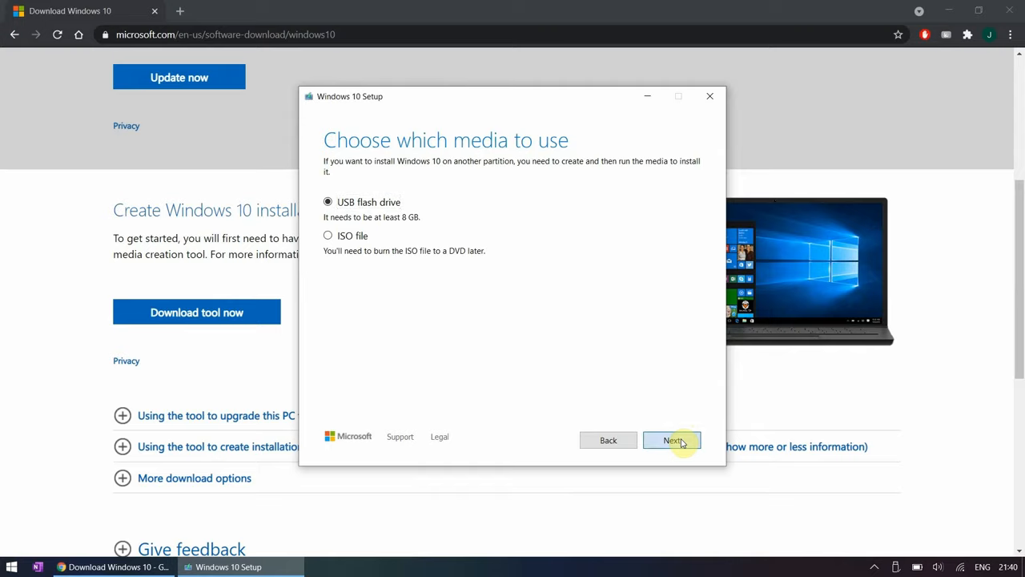
Write the Windows 10 installer to USB flash drive E: and finish Setup
{"action": "left_click", "coordinate": [671, 439]}
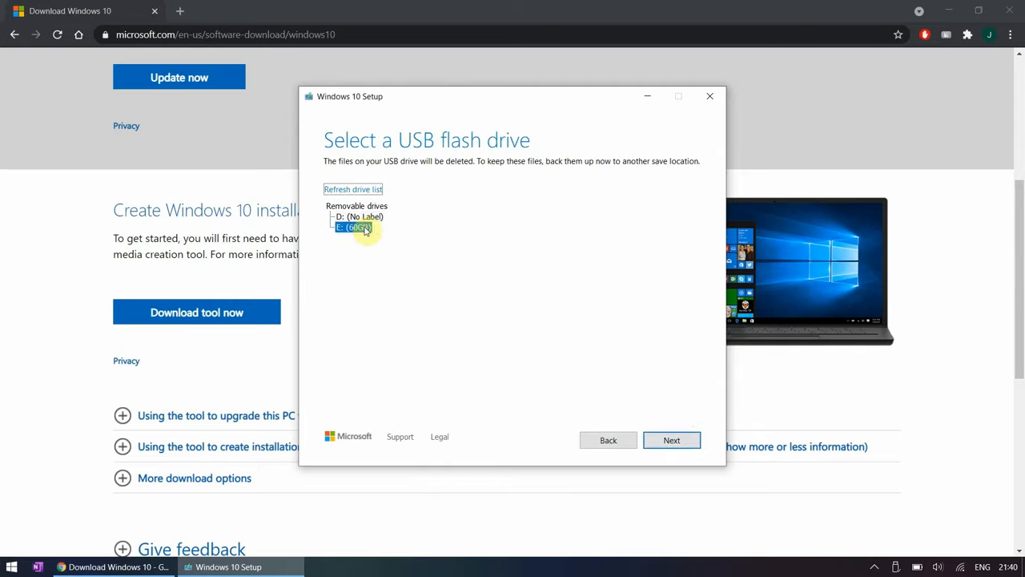
{"action": "left_click", "coordinate": [671, 439]}
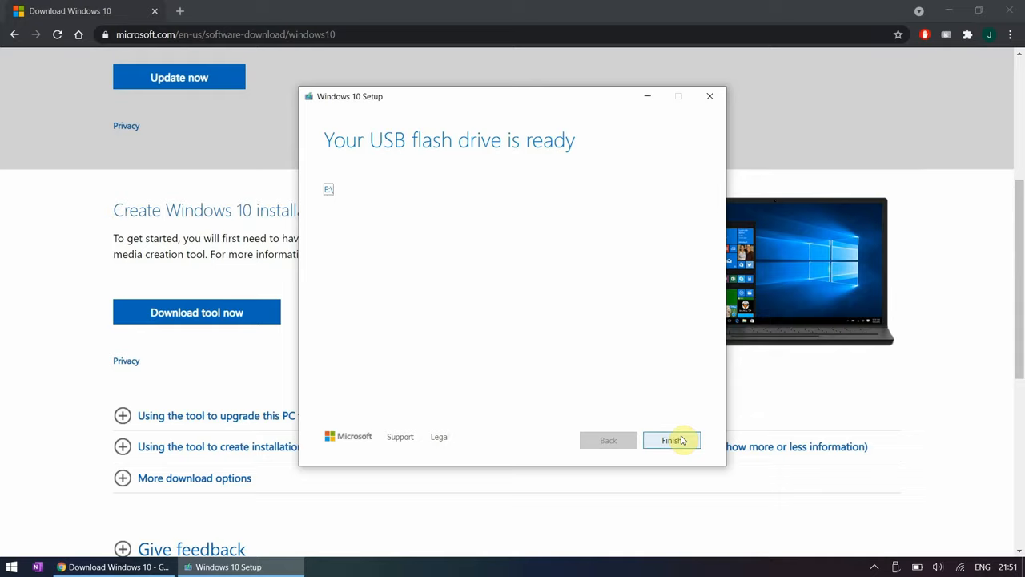
{"action": "left_click", "coordinate": [671, 440]}
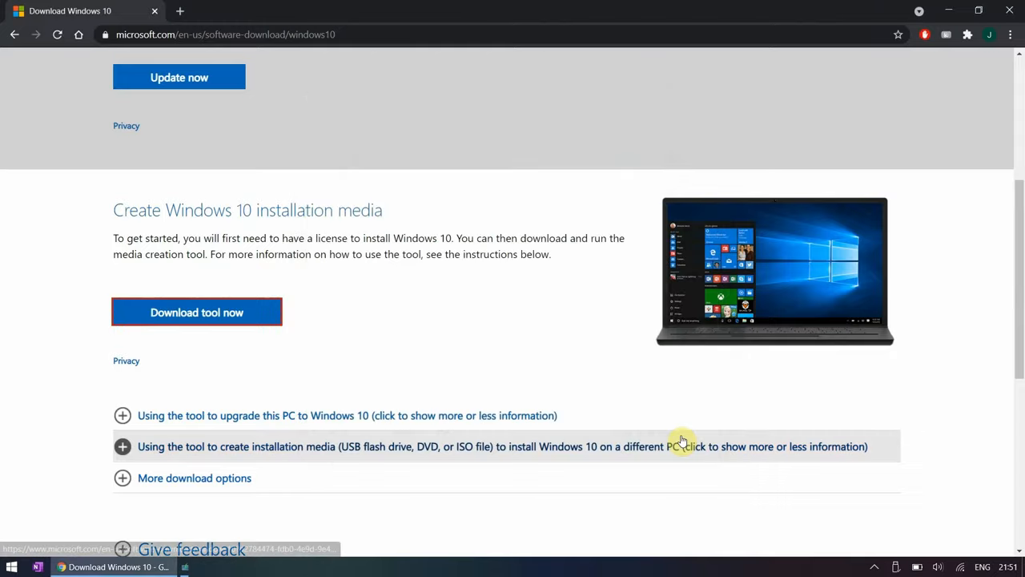
Choose About This Mac from the Apple menu
{"action": "left_click", "coordinate": [21, 9]}
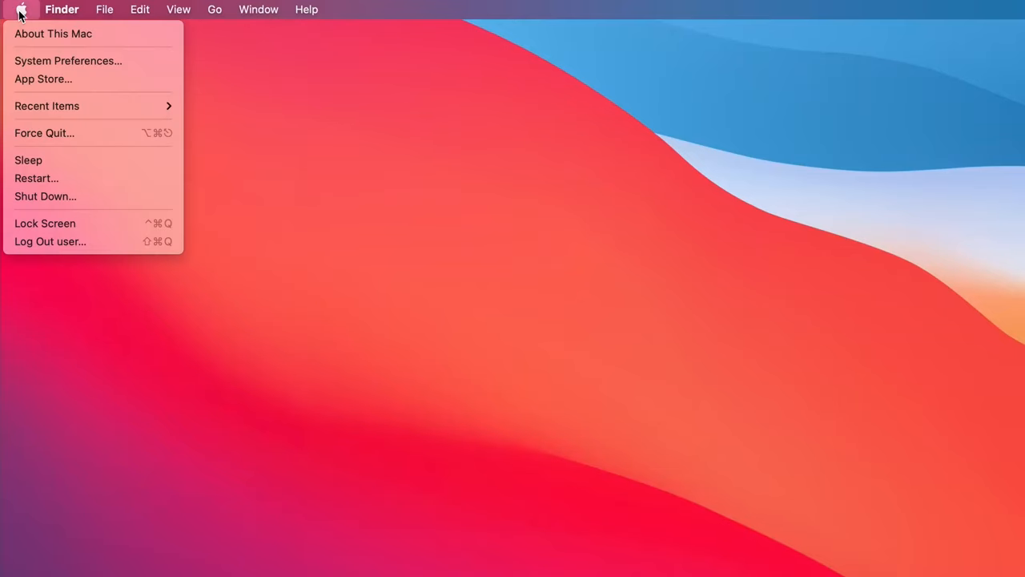
{"action": "left_click", "coordinate": [53, 33]}
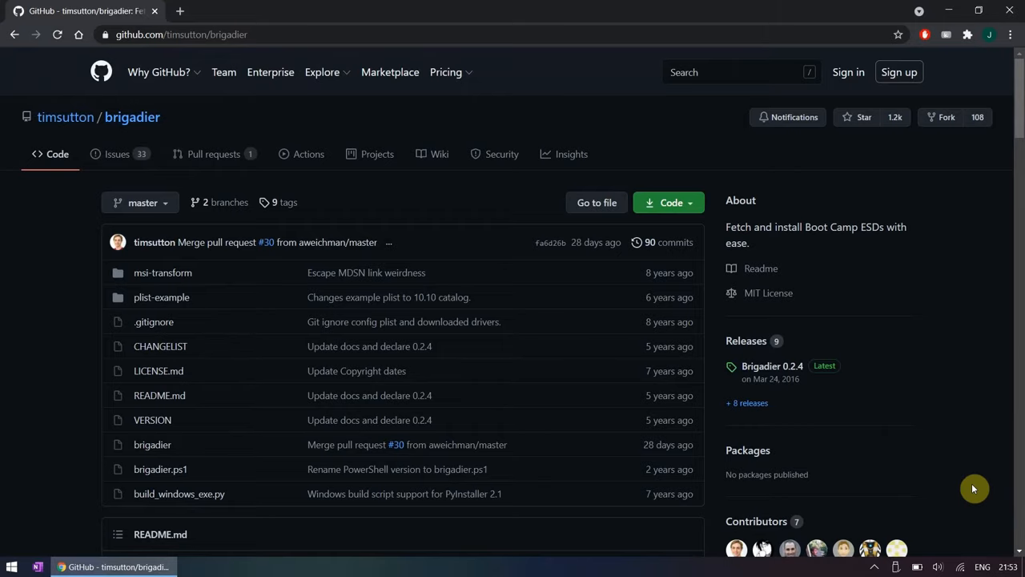
Download brigadier.exe from the Brigadier 0.2.4 release assets
{"action": "left_click", "coordinate": [772, 366]}
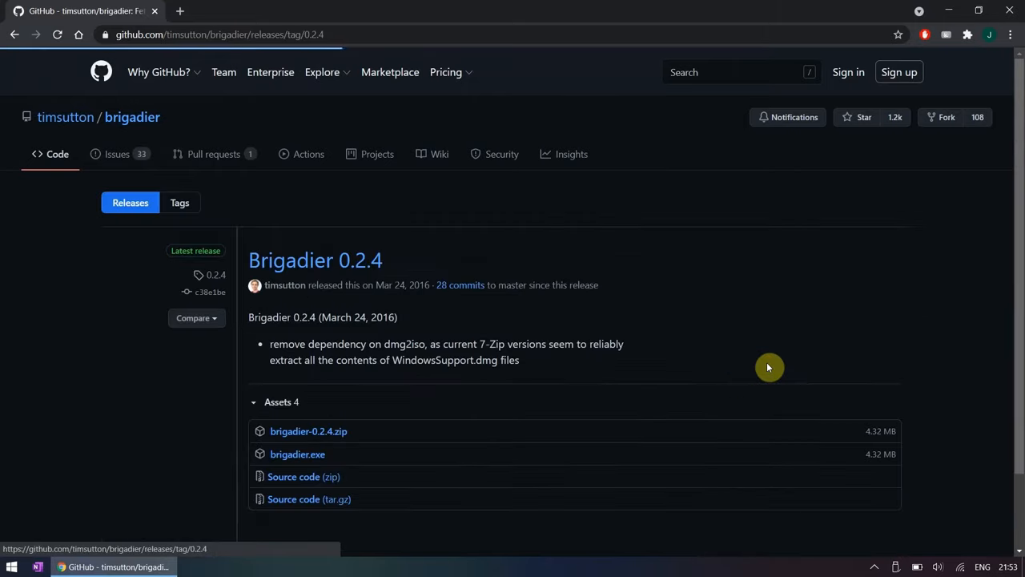
{"action": "mouse_move", "coordinate": [297, 454]}
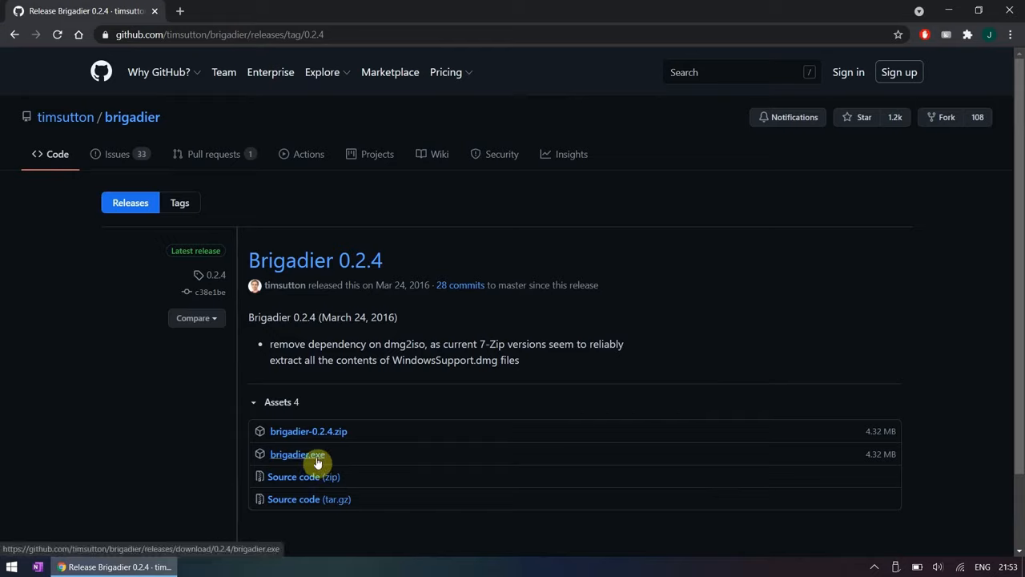
{"action": "left_click", "coordinate": [297, 454]}
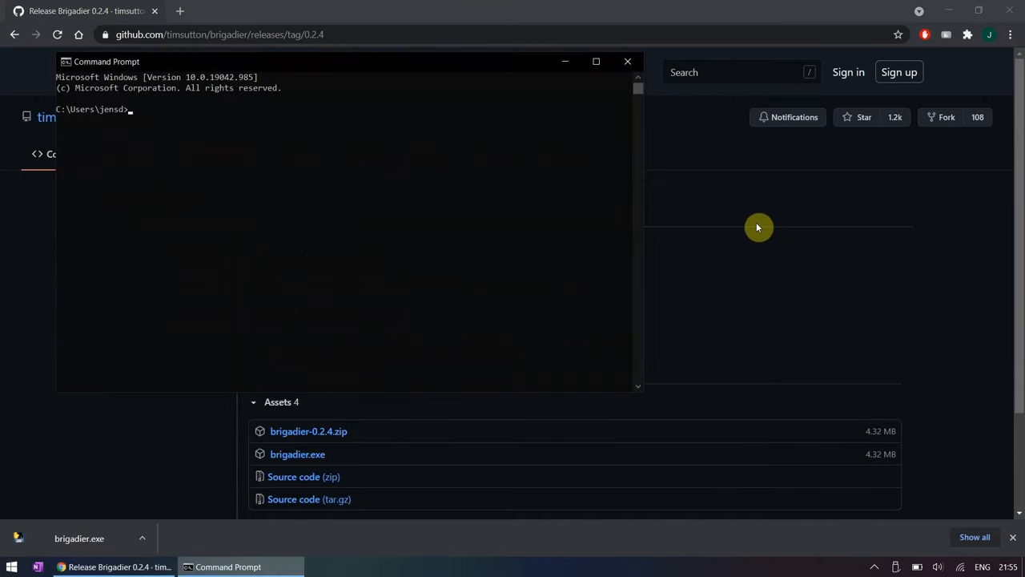
Move brigadier.exe into Downloads\imac and run it with --model iMac17,1
{"action": "type", "text": "cd Downloads"}
{"action": "type", "text": "brigadier.exe --model"}
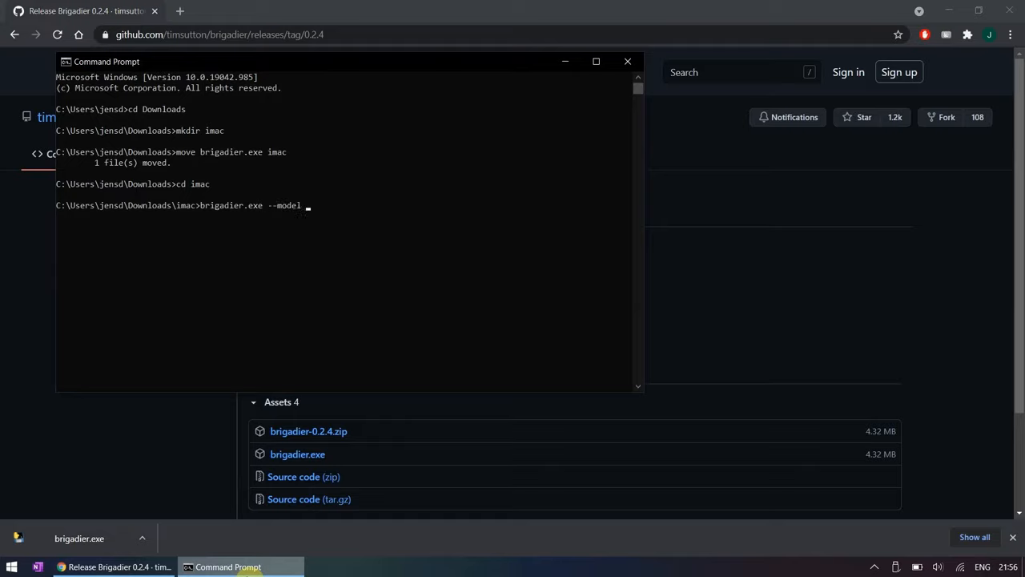
{"action": "type", "text": "iMac17,1"}
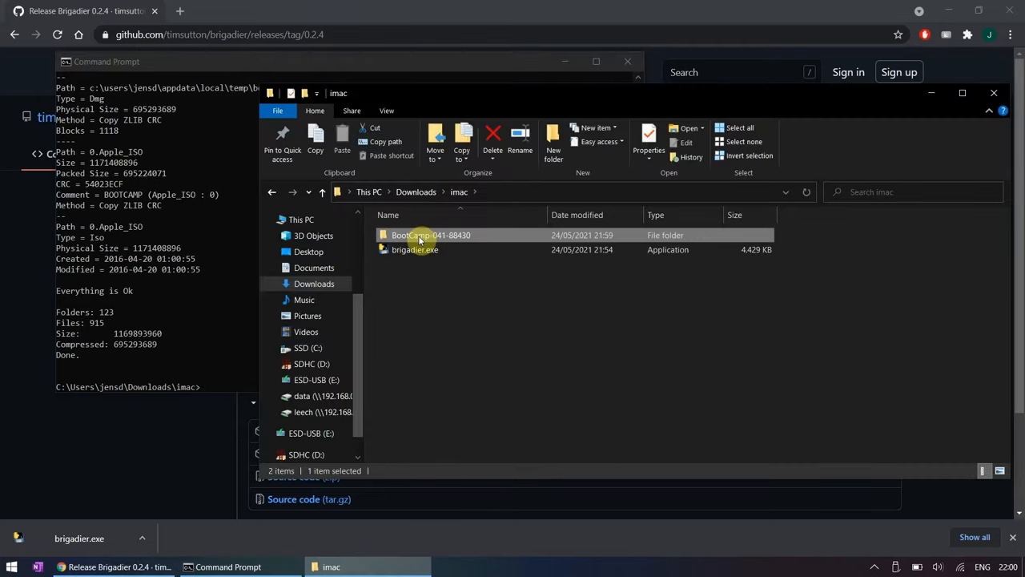
Drag the BootCamp-041-88430 folder onto ESD-USB (E:)
{"action": "left_click_drag", "start_coordinate": [430, 235], "coordinate": [316, 379]}
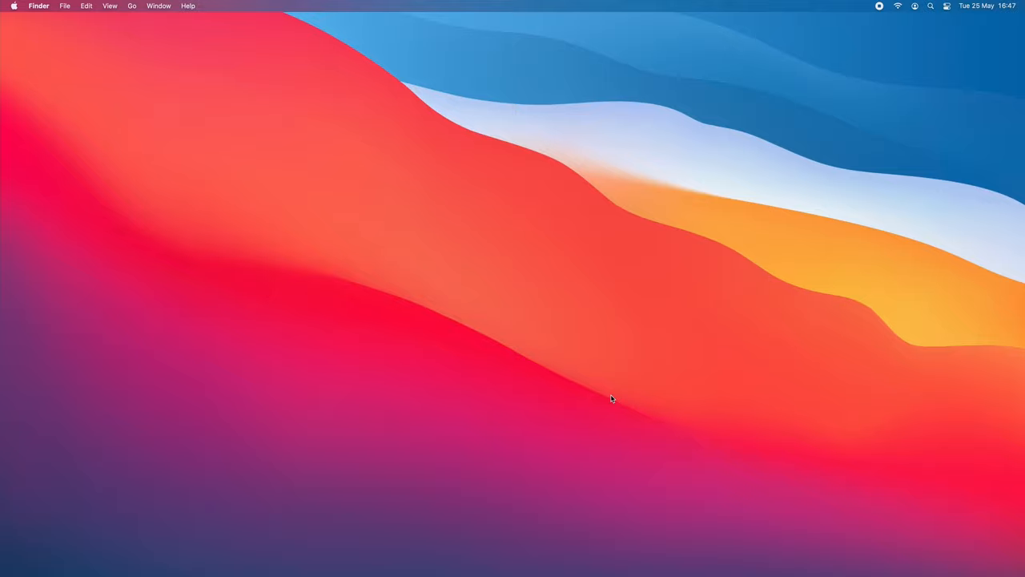
Launch Disk Utility from Spotlight and select the Samsung SSD 870 EVO 500GB
{"action": "left_click", "coordinate": [930, 5]}
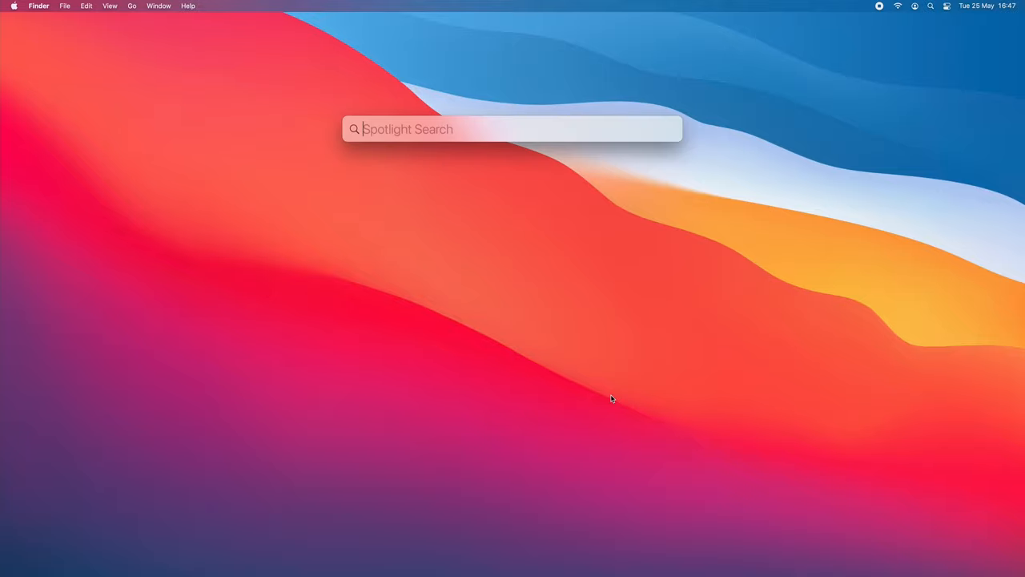
{"action": "type", "text": "disk utility"}
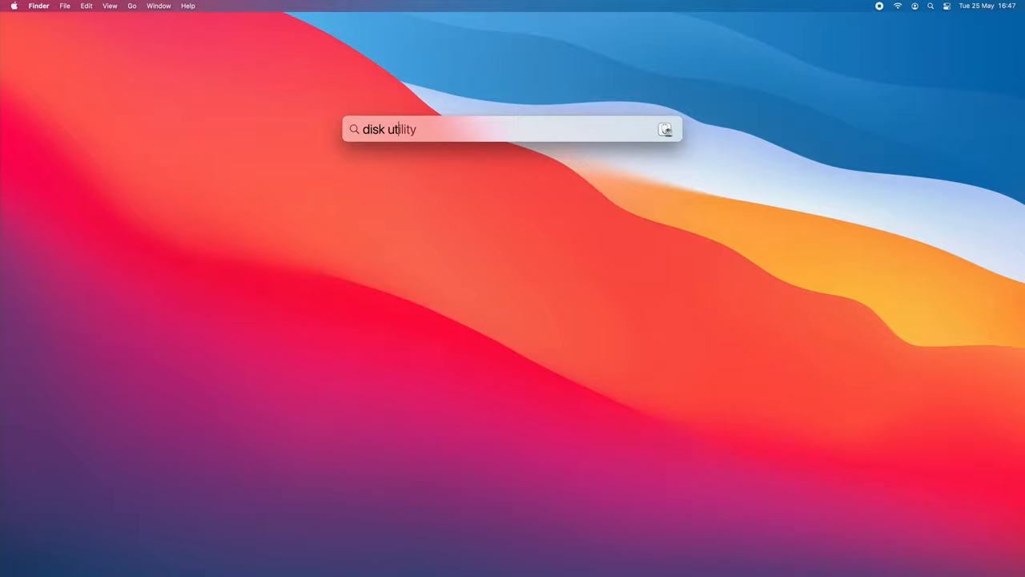
{"action": "key", "text": "Return"}
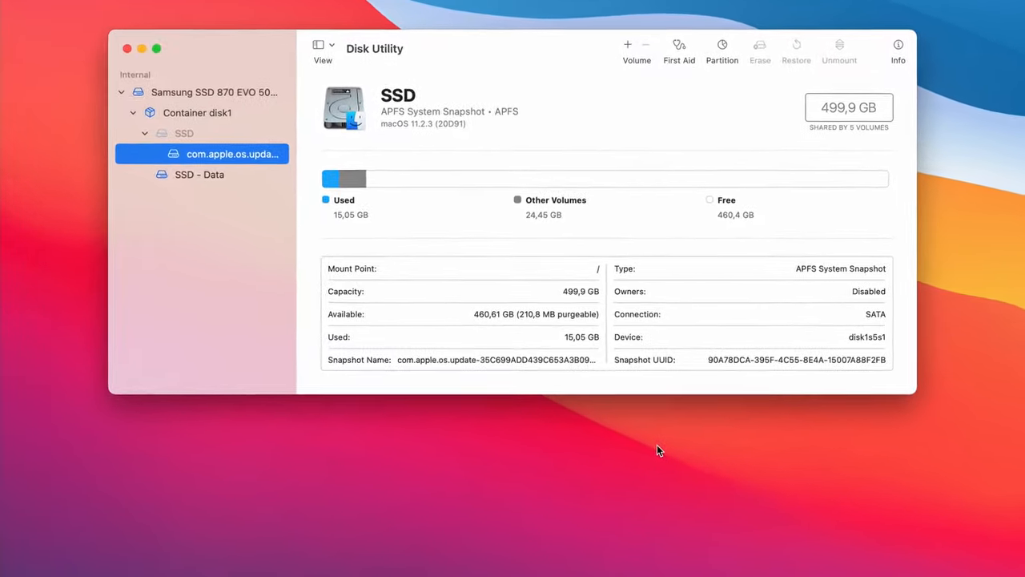
{"action": "left_click", "coordinate": [204, 88]}
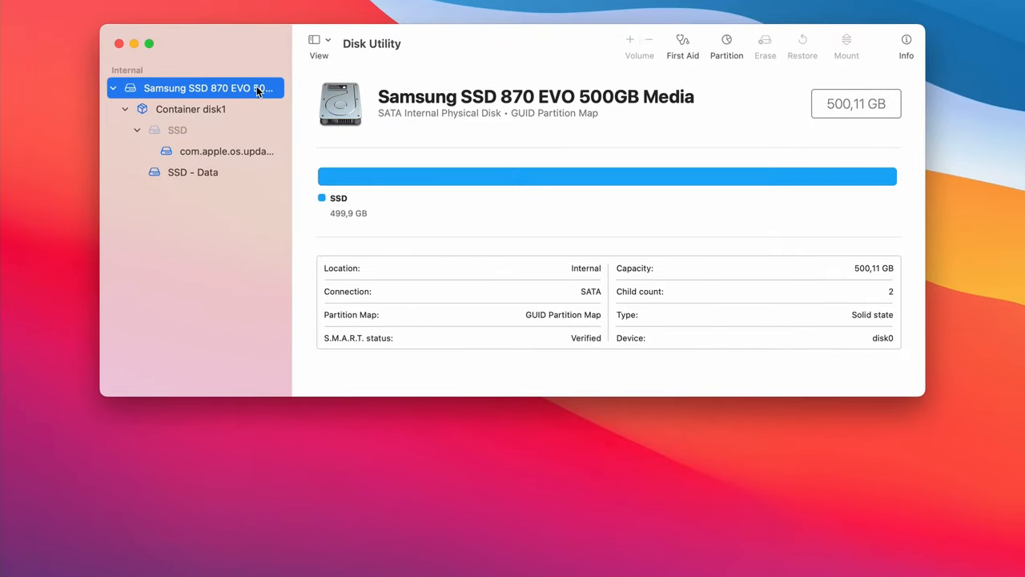
{"action": "left_click", "coordinate": [725, 44]}
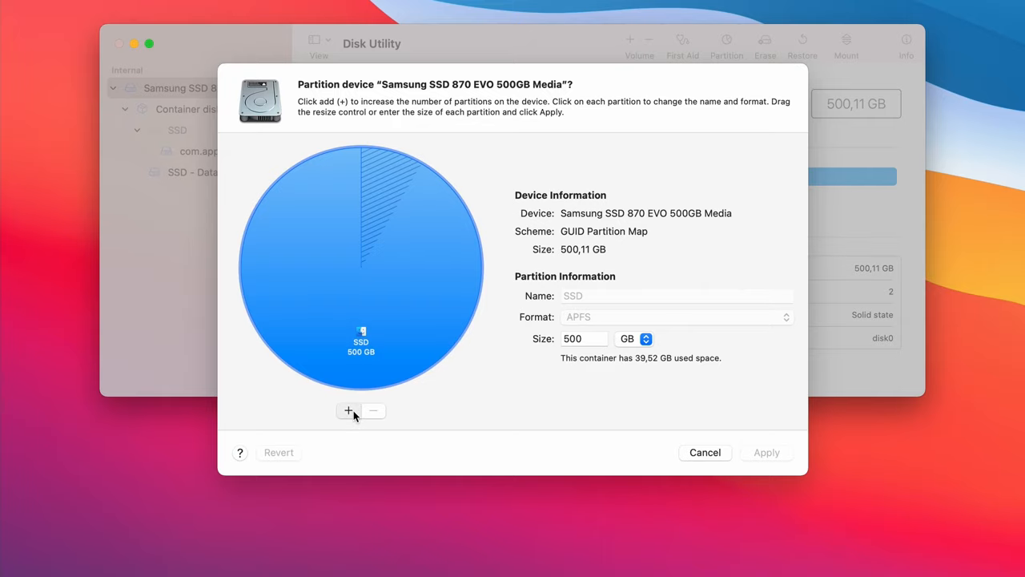
Add a 200 GB MS-DOS (FAT) partition named Win and apply the partitioning
{"action": "left_click", "coordinate": [348, 410]}
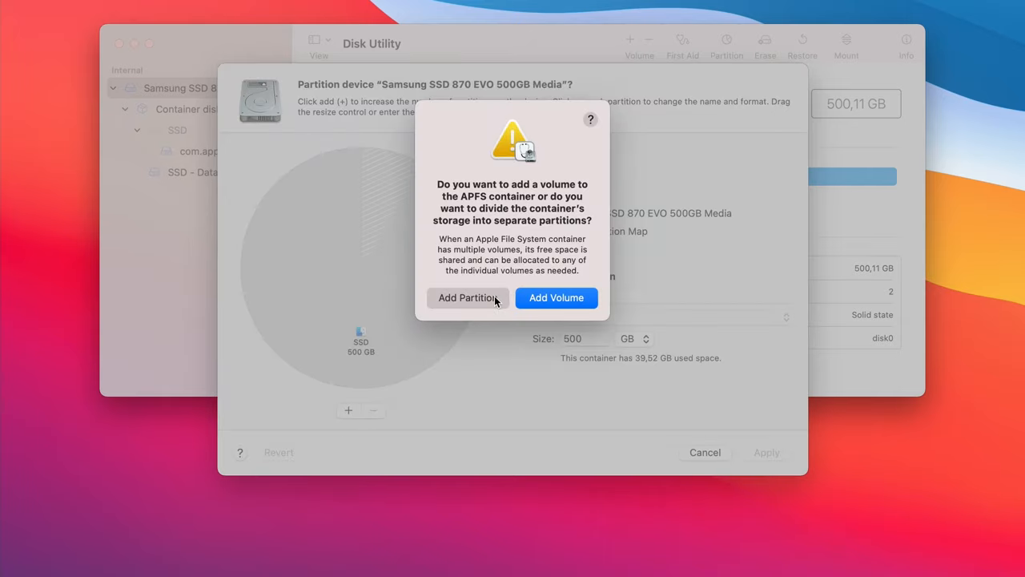
{"action": "left_click", "coordinate": [467, 297]}
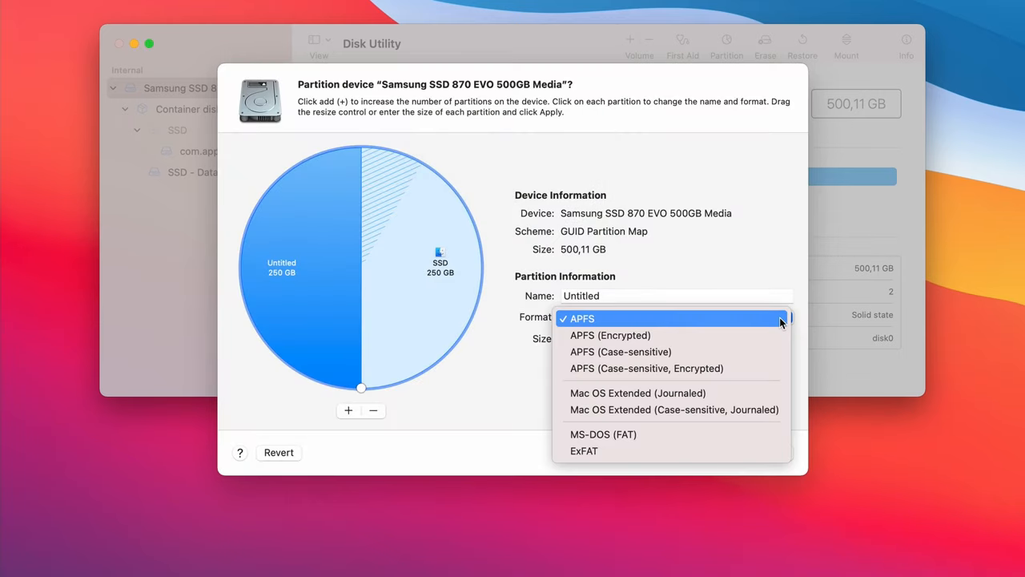
{"action": "left_click", "coordinate": [603, 434]}
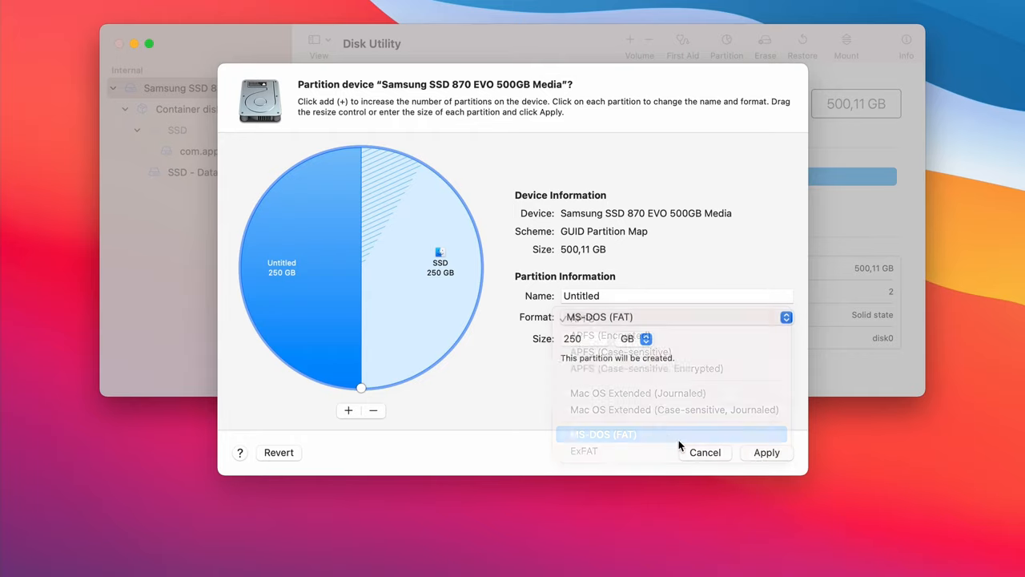
{"action": "left_click", "coordinate": [603, 434]}
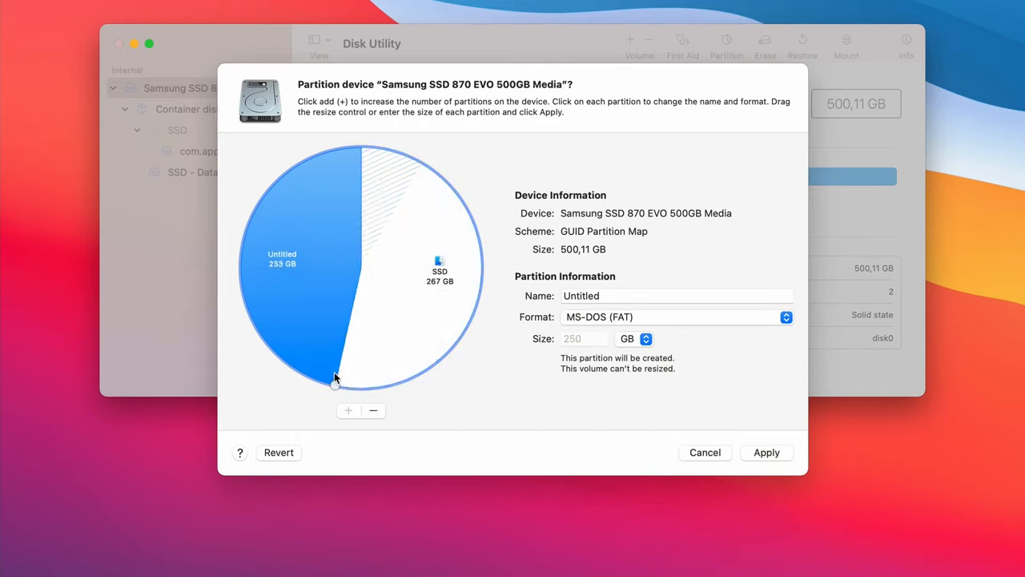
{"action": "left_click_drag", "start_coordinate": [334, 383], "coordinate": [289, 365]}
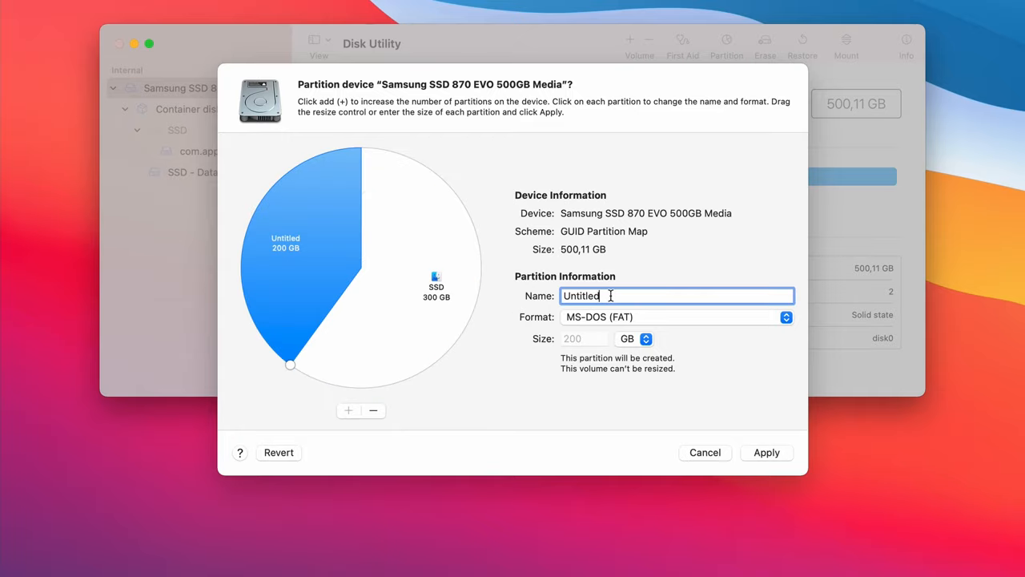
{"action": "type", "text": "W"}
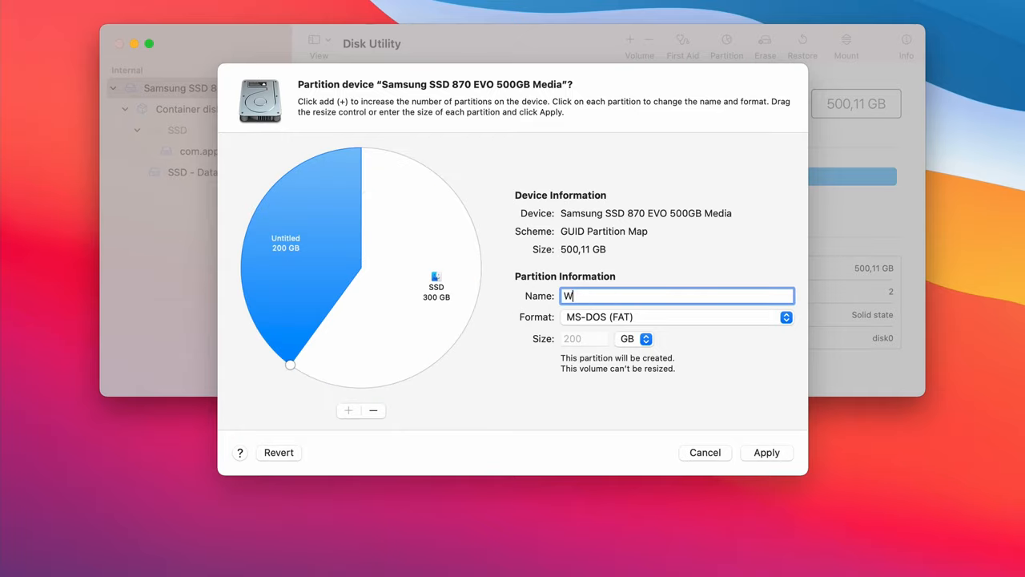
{"action": "type", "text": "in"}
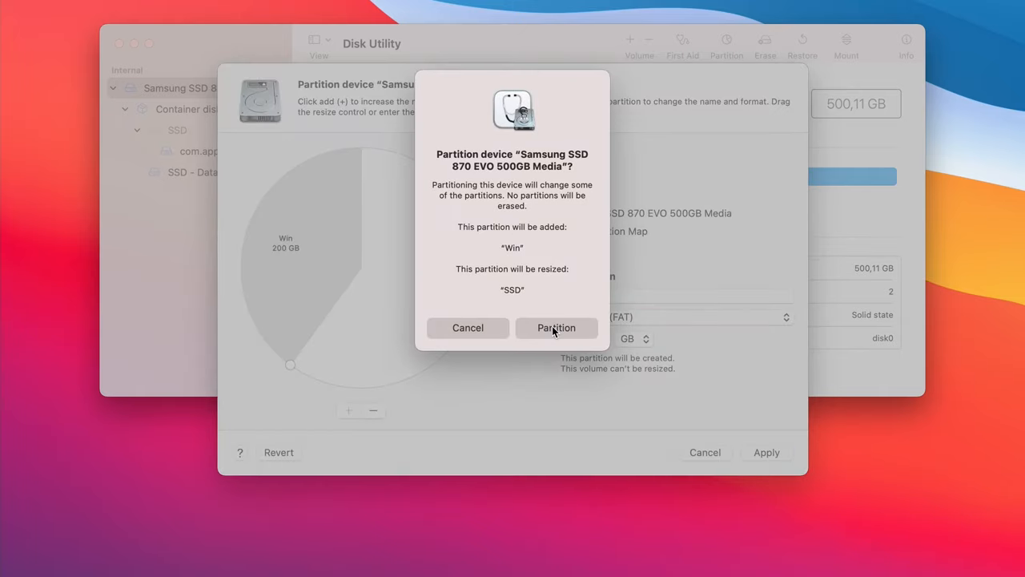
{"action": "left_click", "coordinate": [555, 327]}
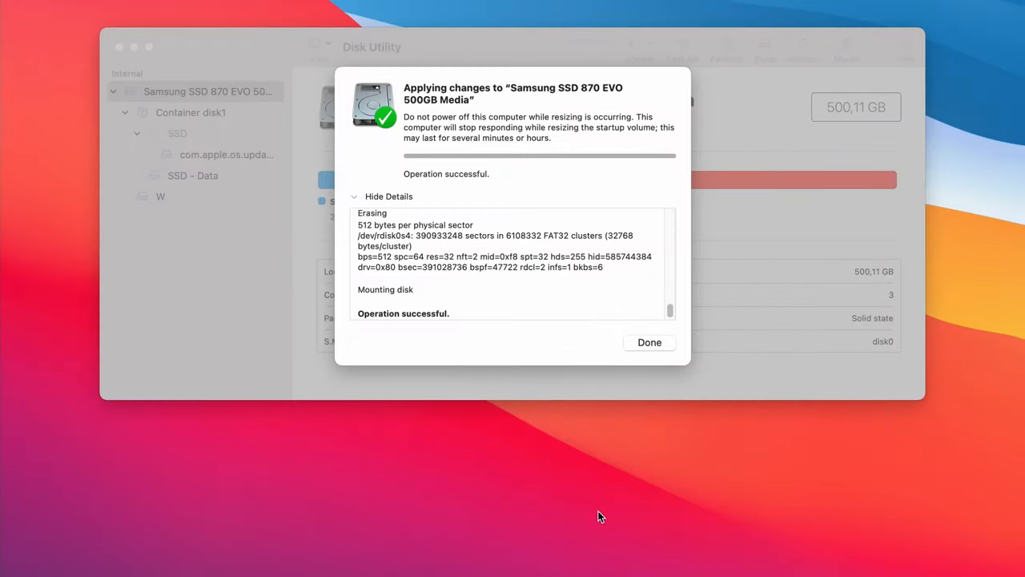
{"action": "mouse_move", "coordinate": [639, 348]}
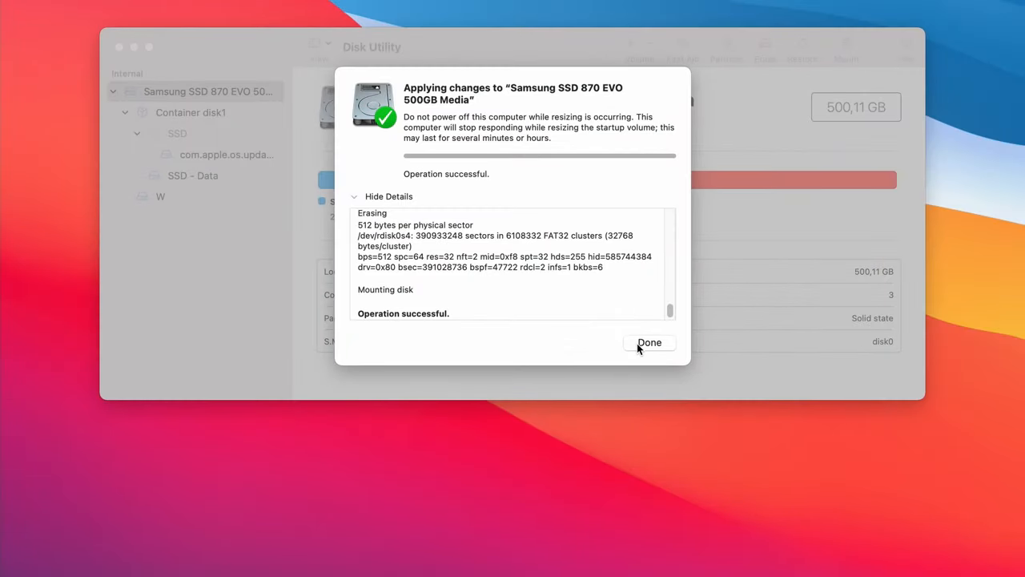
Close the partition report and rename the W partition to WIN
{"action": "left_click", "coordinate": [649, 342]}
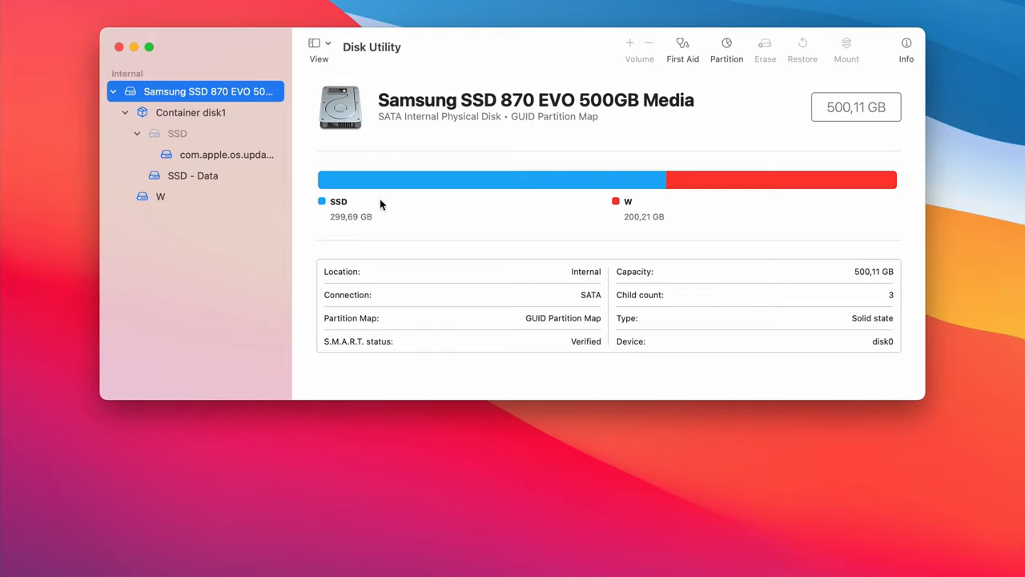
{"action": "right_click", "coordinate": [160, 197]}
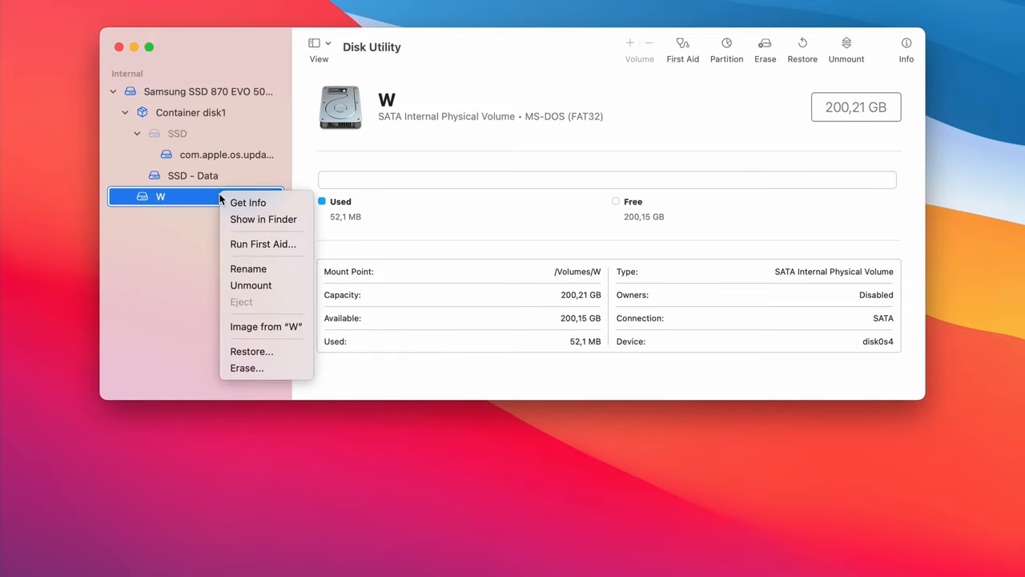
{"action": "left_click", "coordinate": [248, 268]}
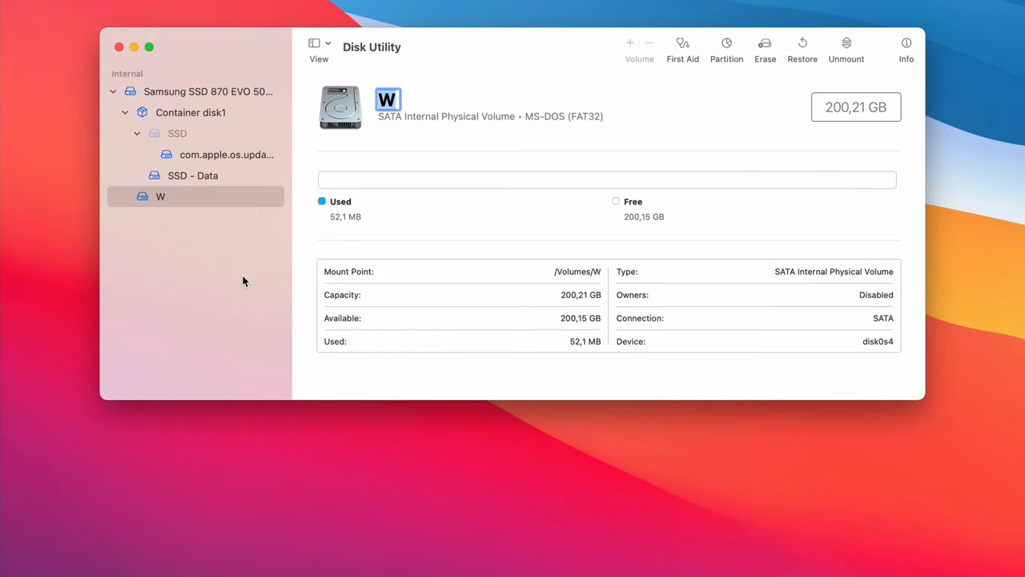
{"action": "type", "text": "in"}
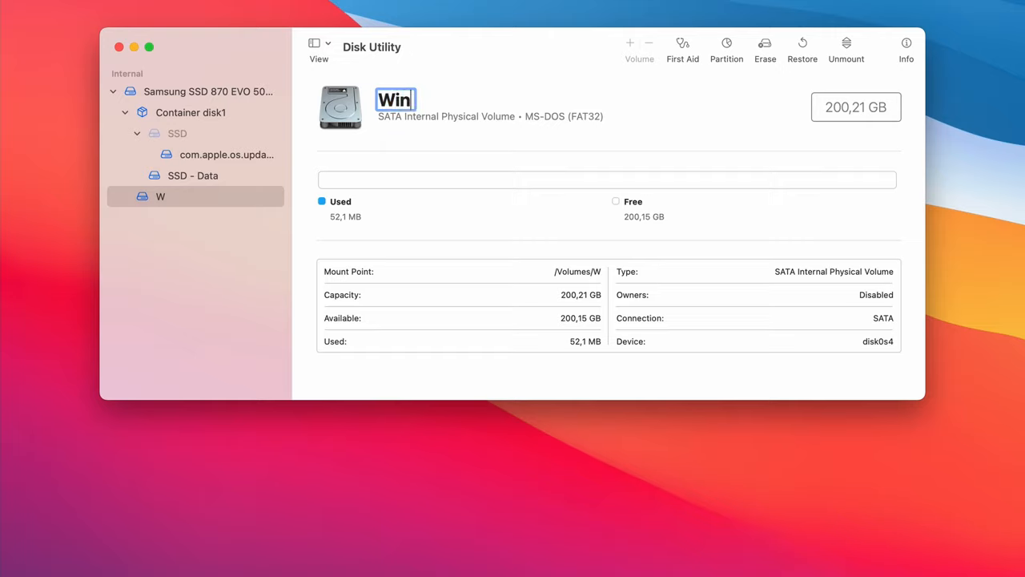
{"action": "key", "text": "Return"}
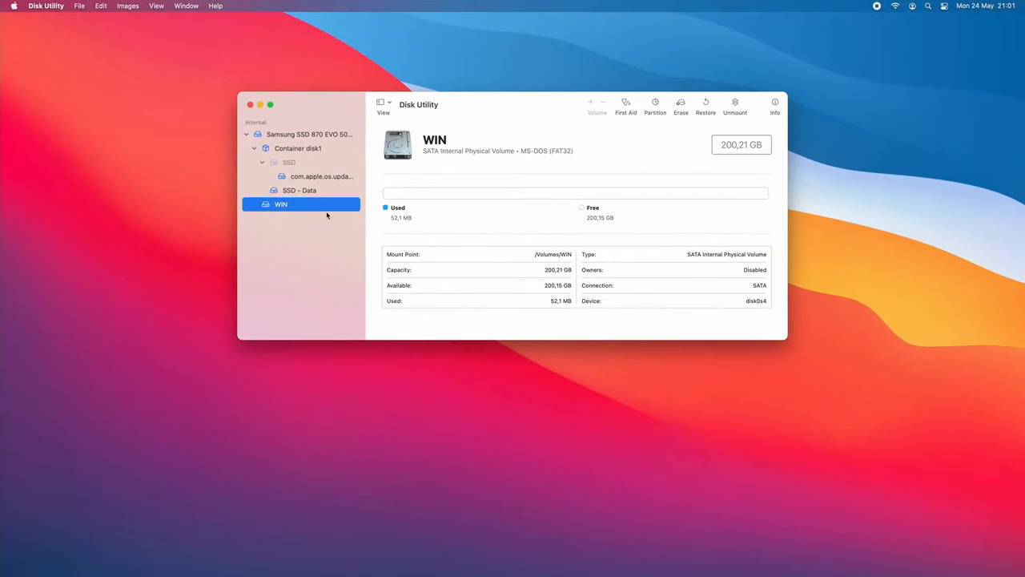
{"action": "left_click", "coordinate": [13, 6]}
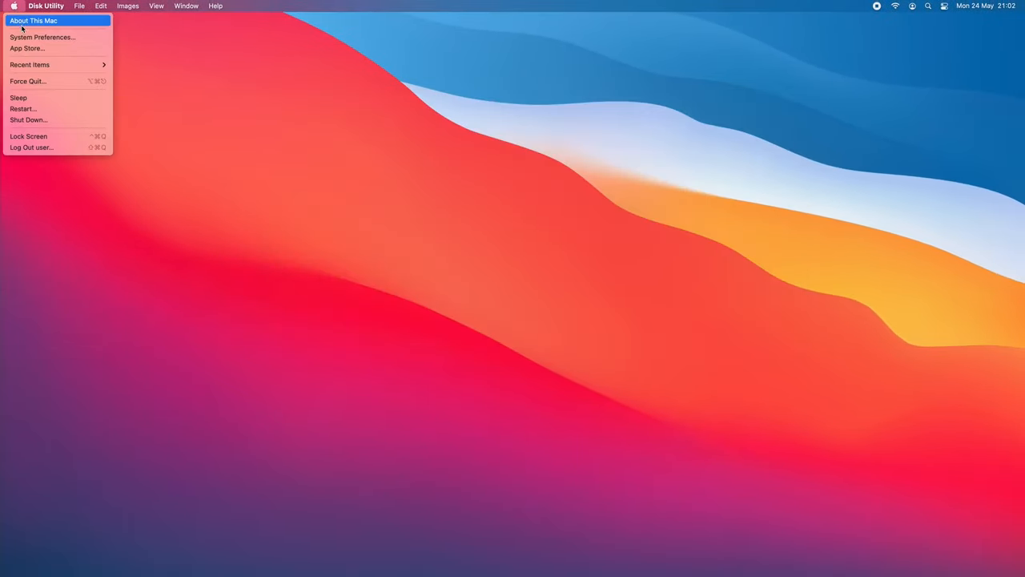